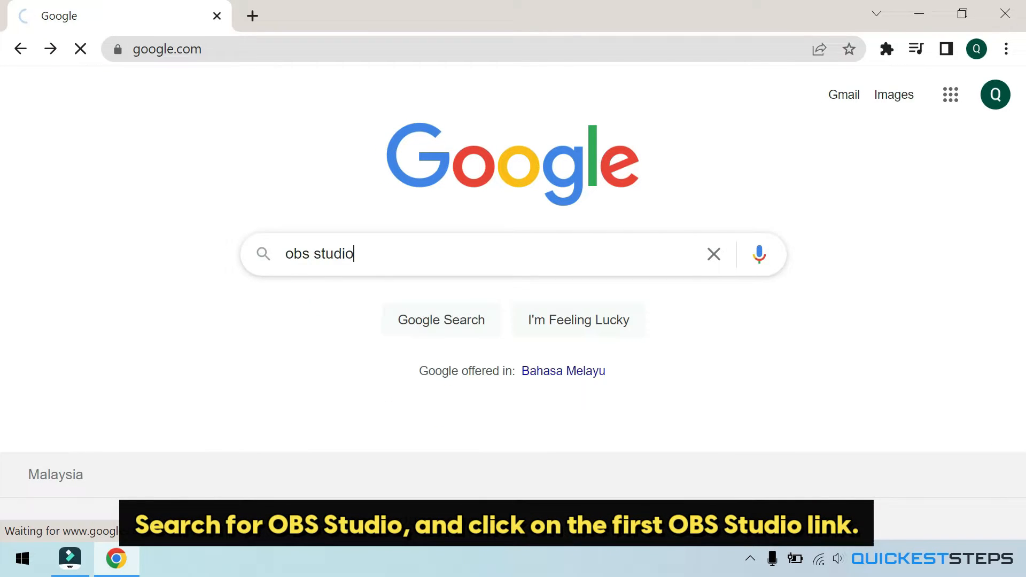
# - Search Google for 'obs studio' and download the Windows installer from the official OBS site
pyautogui.press('Enter')
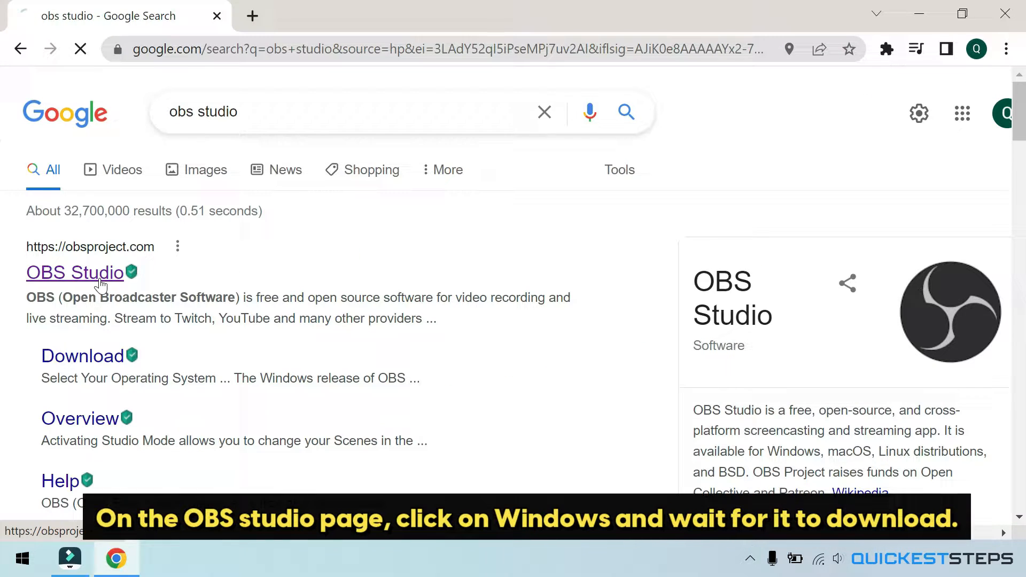
pyautogui.click(75, 272)
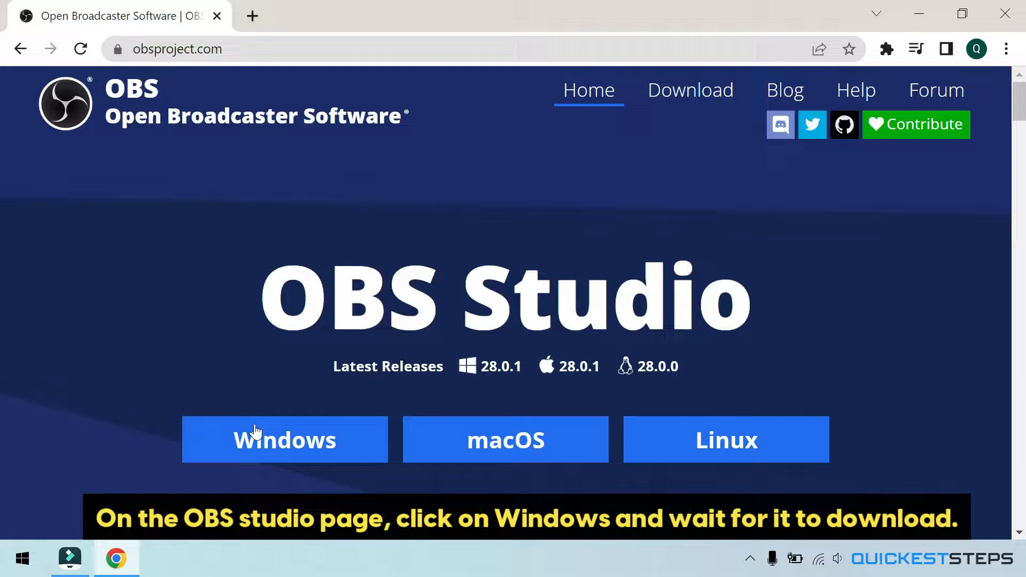
pyautogui.click(284, 440)
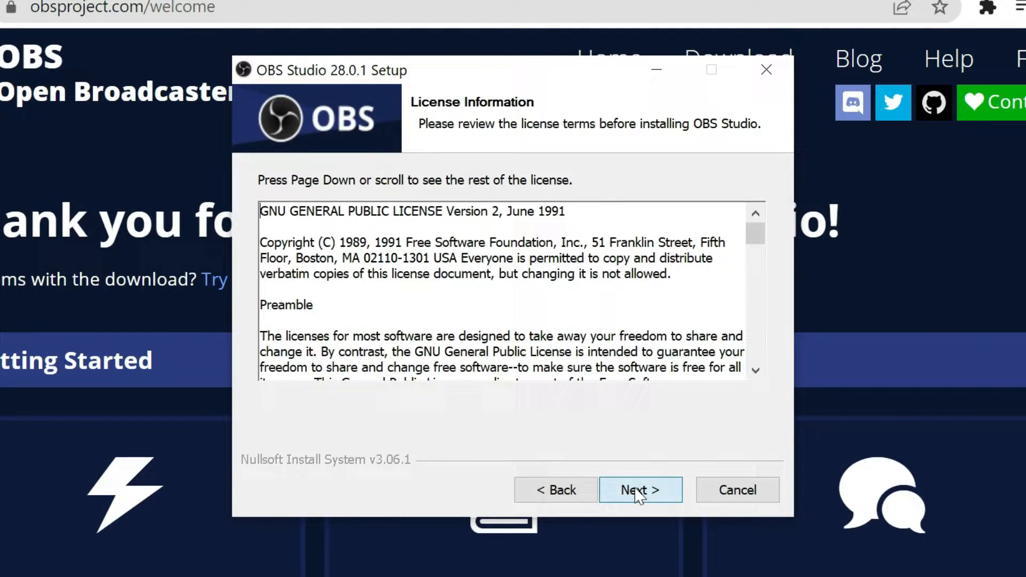
# - Accept the license, install OBS Studio 28.0.1 into C:\Program Files\obs-studio, and launch it
pyautogui.click(639, 490)
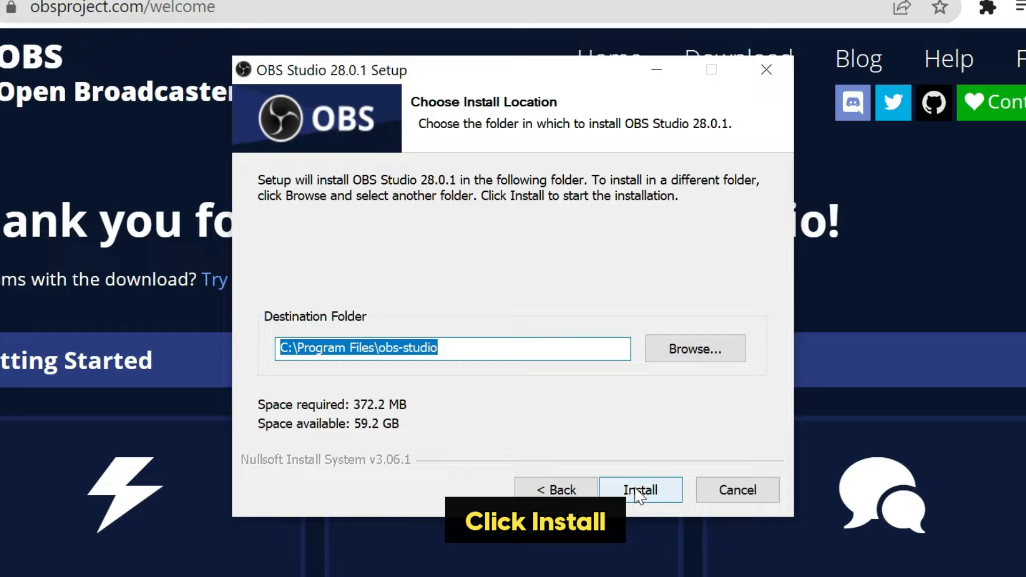
pyautogui.click(641, 491)
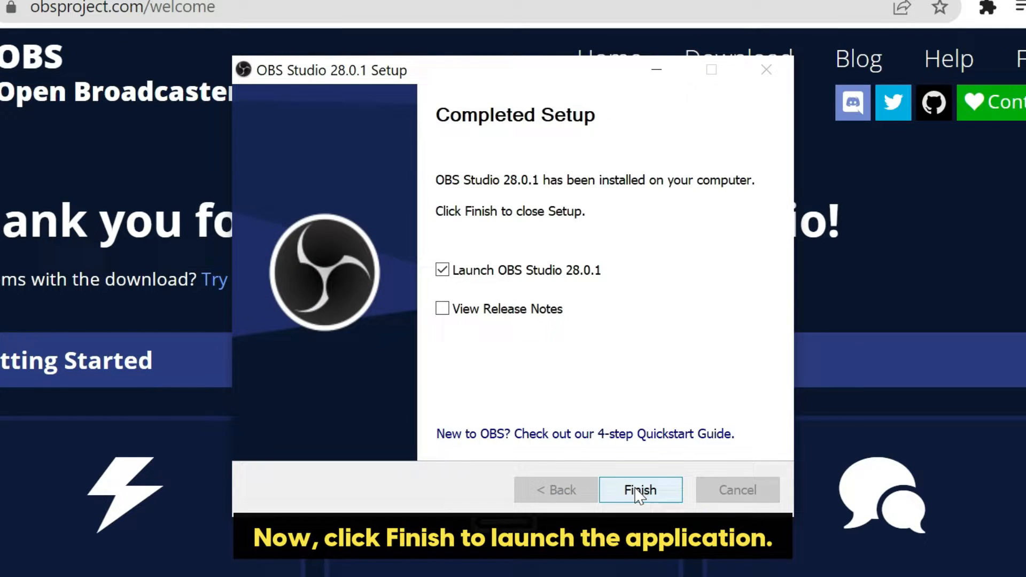
pyautogui.click(641, 490)
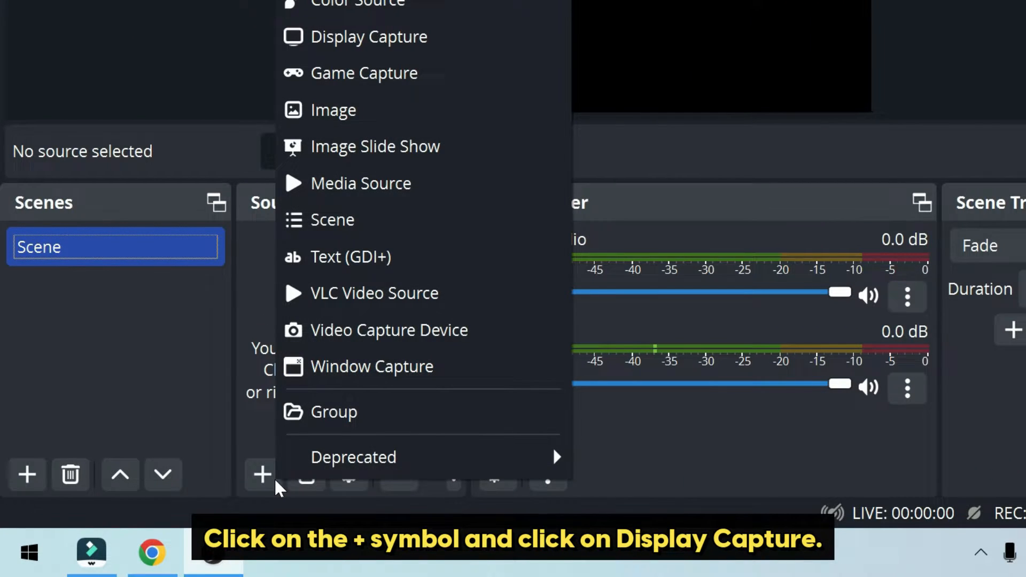
# - Add a Display Capture source capturing the primary 1920x1080 monitor with default settings
pyautogui.click(369, 36)
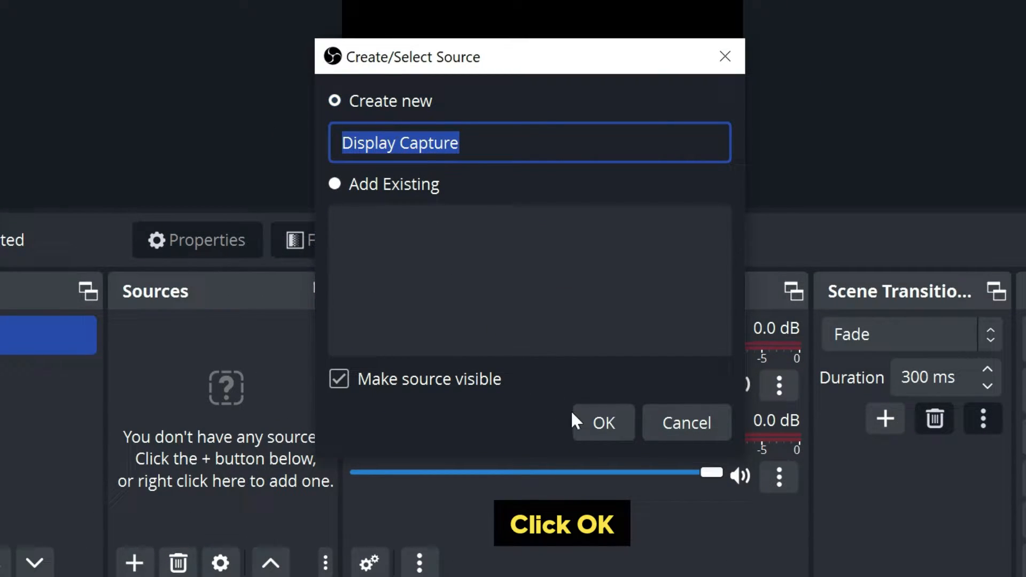
pyautogui.click(602, 422)
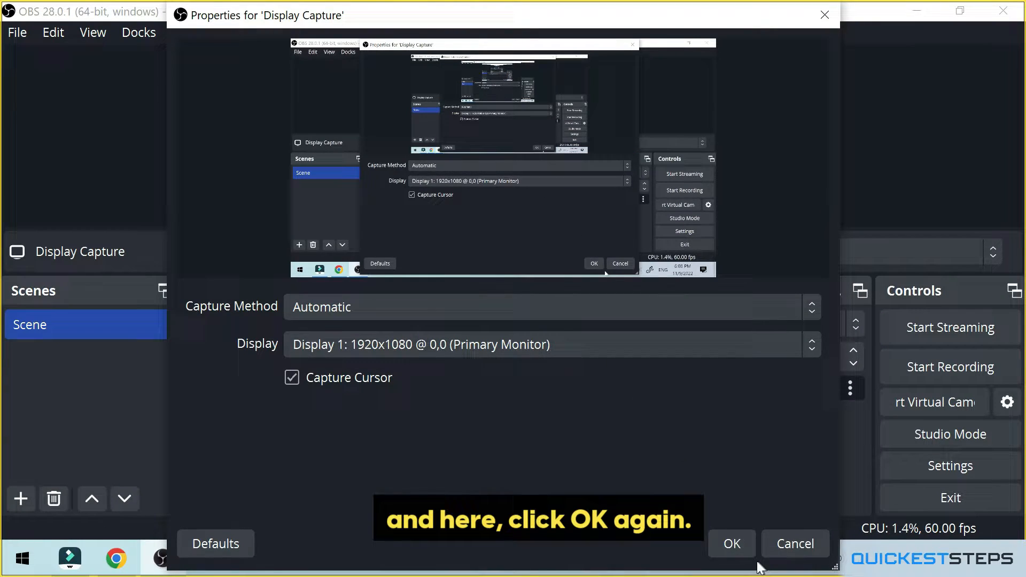
pyautogui.click(731, 544)
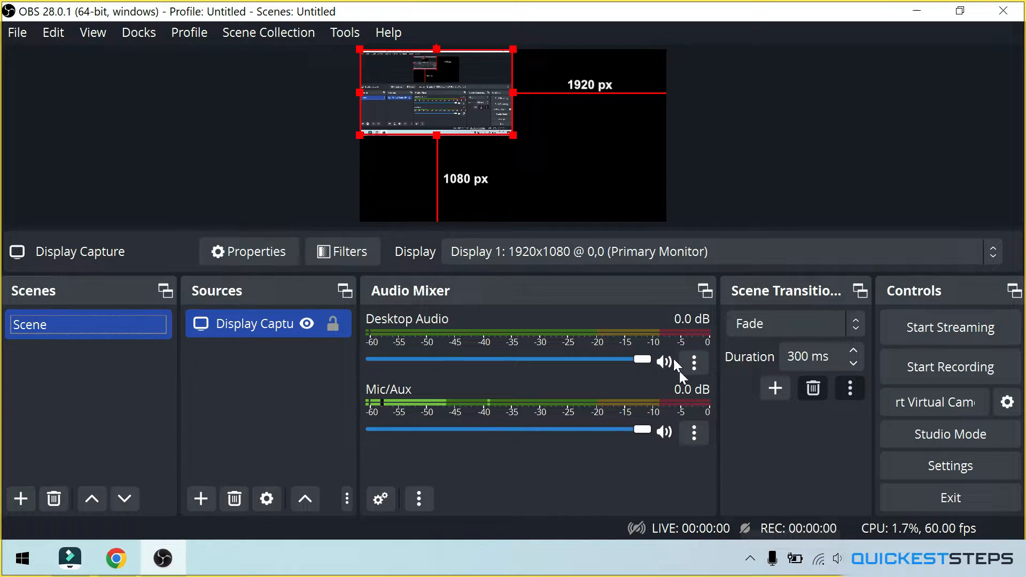
# - Drag the Display Capture's bottom-right handle out to the 1920x1080 canvas edge
pyautogui.moveTo(517, 138); pyautogui.dragTo(599, 184)
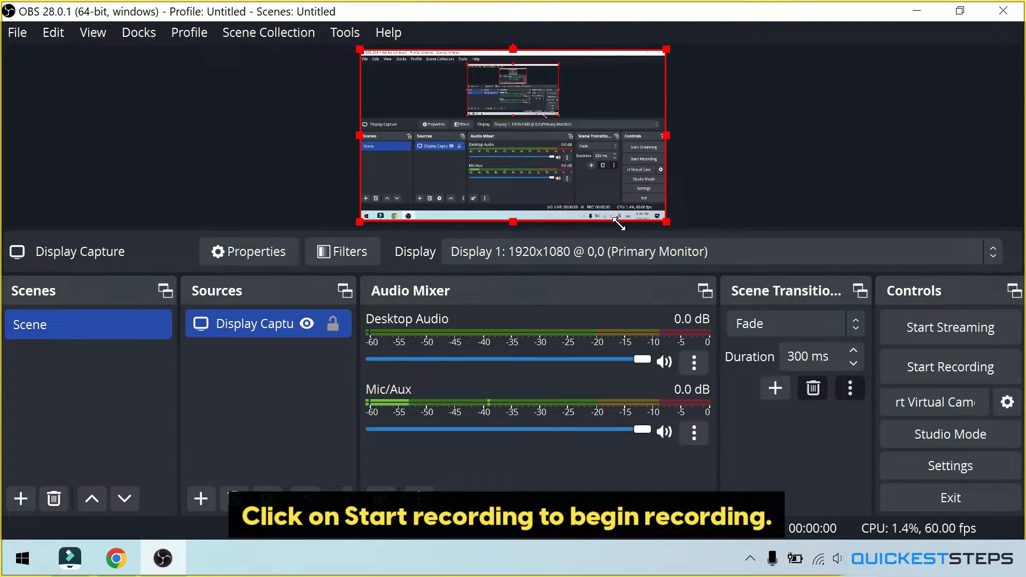
pyautogui.click(950, 366)
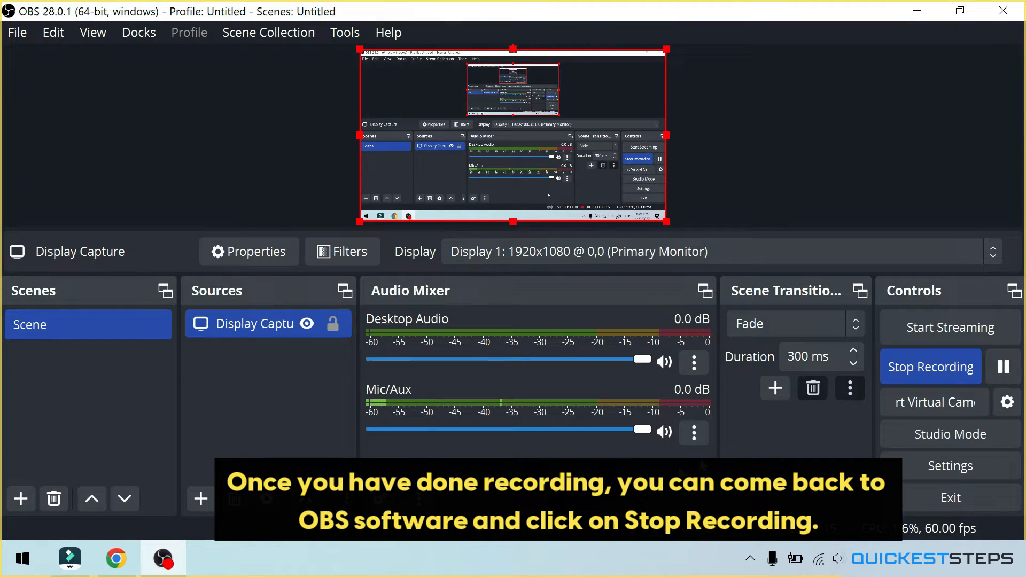
pyautogui.click(930, 367)
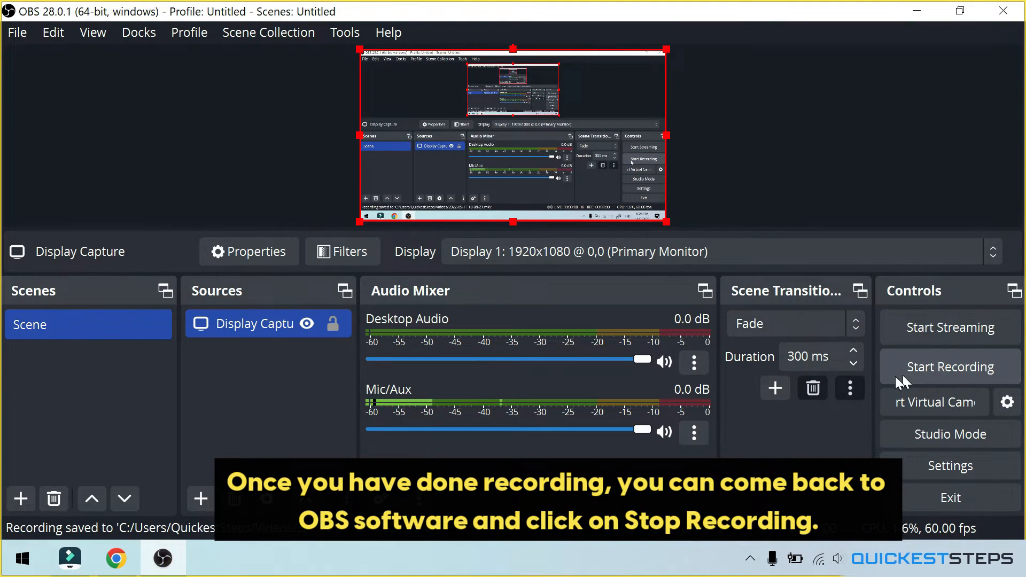
pyautogui.click(17, 32)
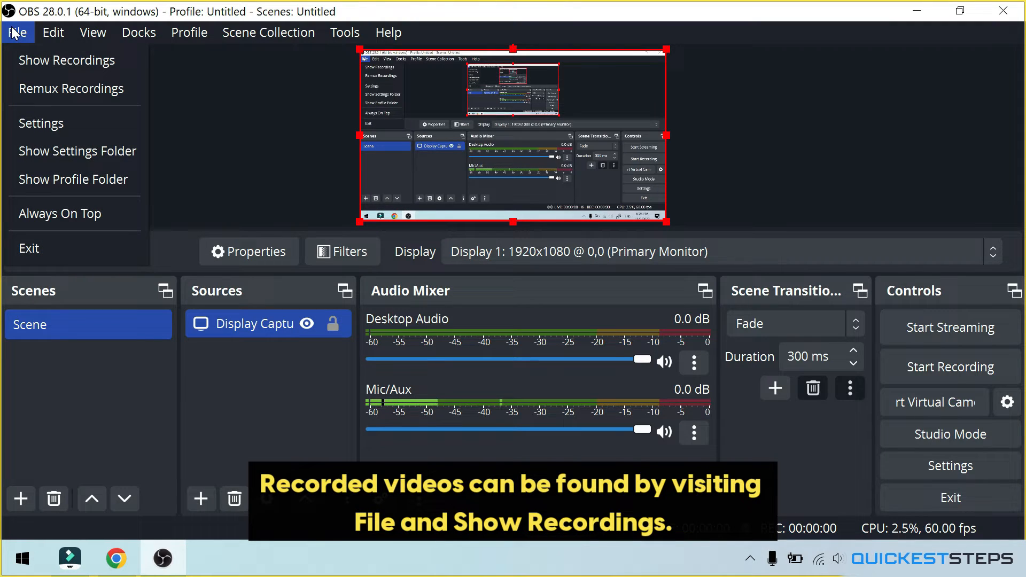
pyautogui.click(67, 60)
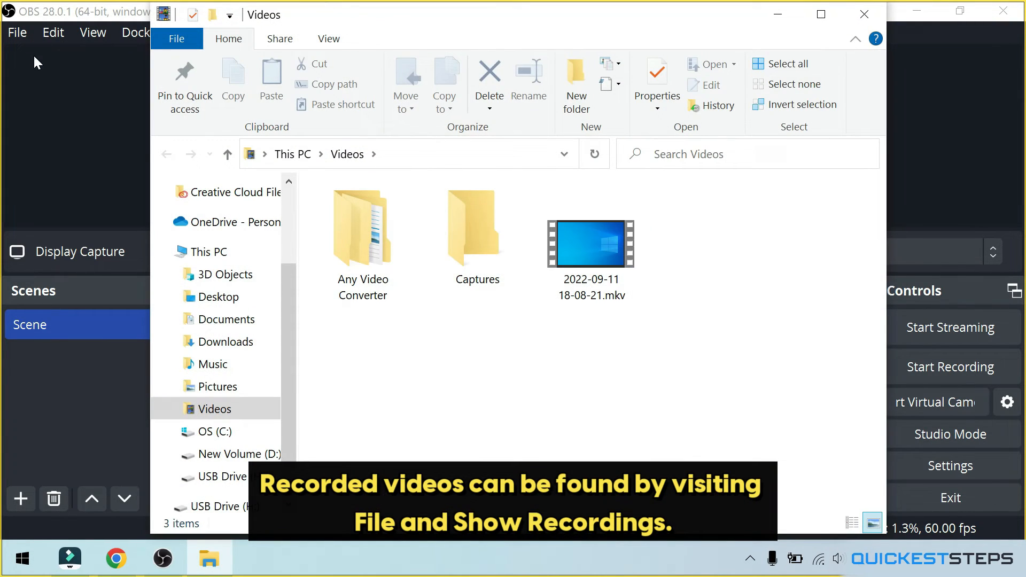